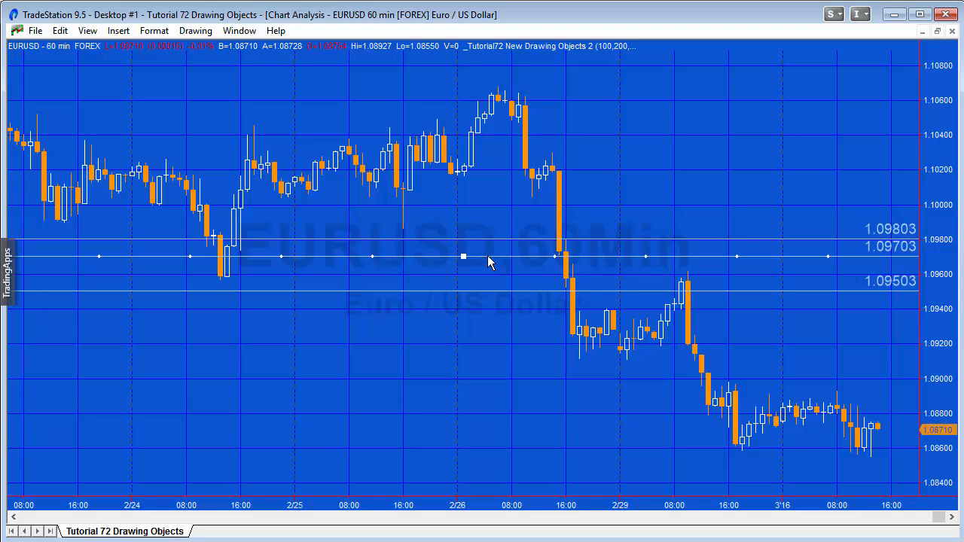
mouse_move(488, 262)
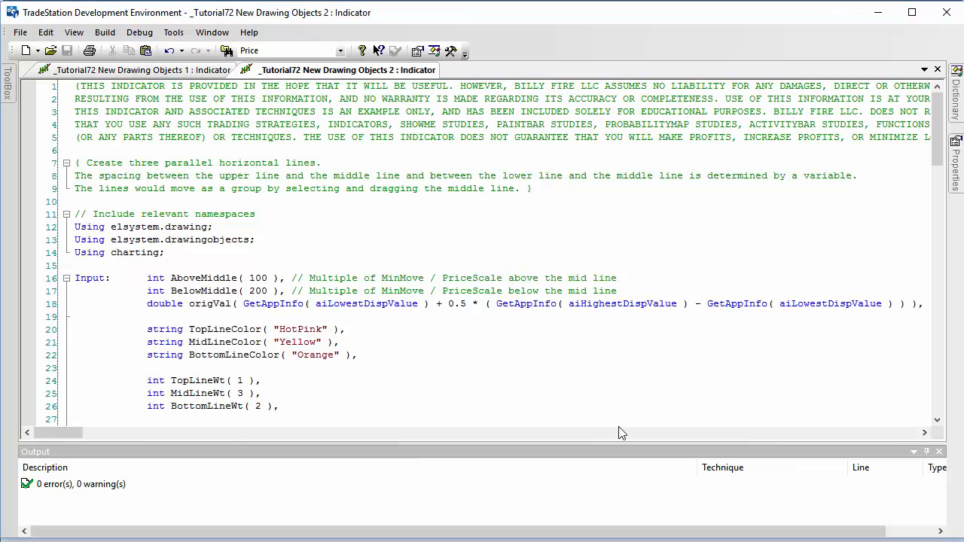
scroll(down, 3)
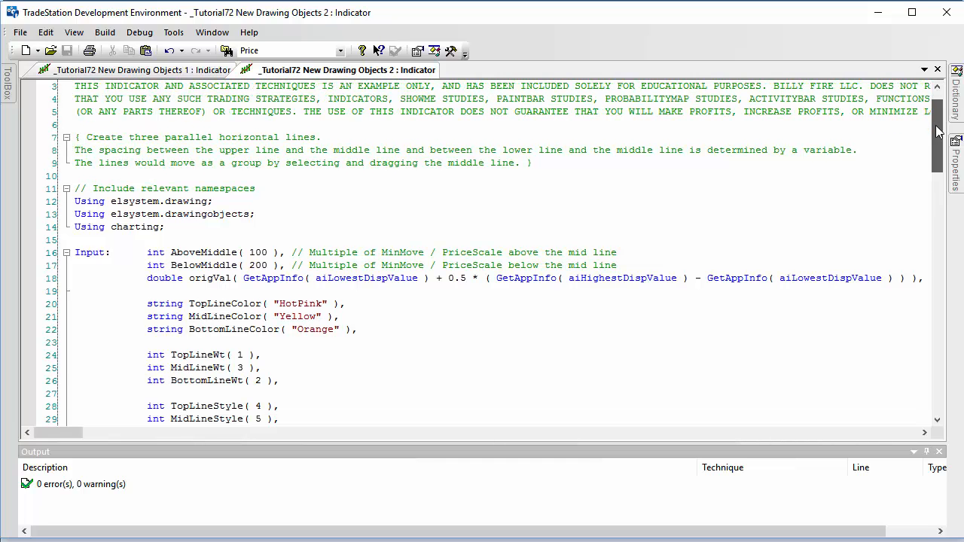
scroll(down, 3)
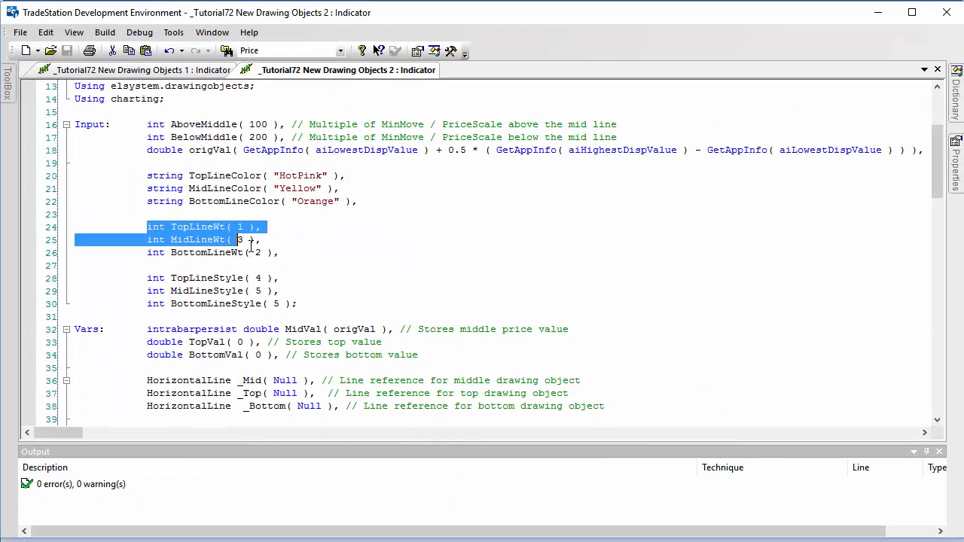
drag(241, 240, 279, 253)
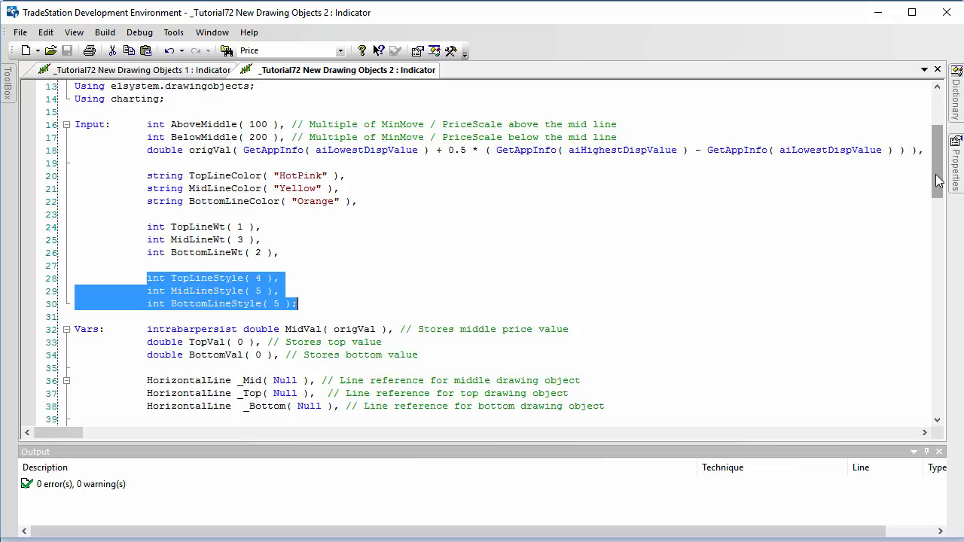
scroll(down, 3)
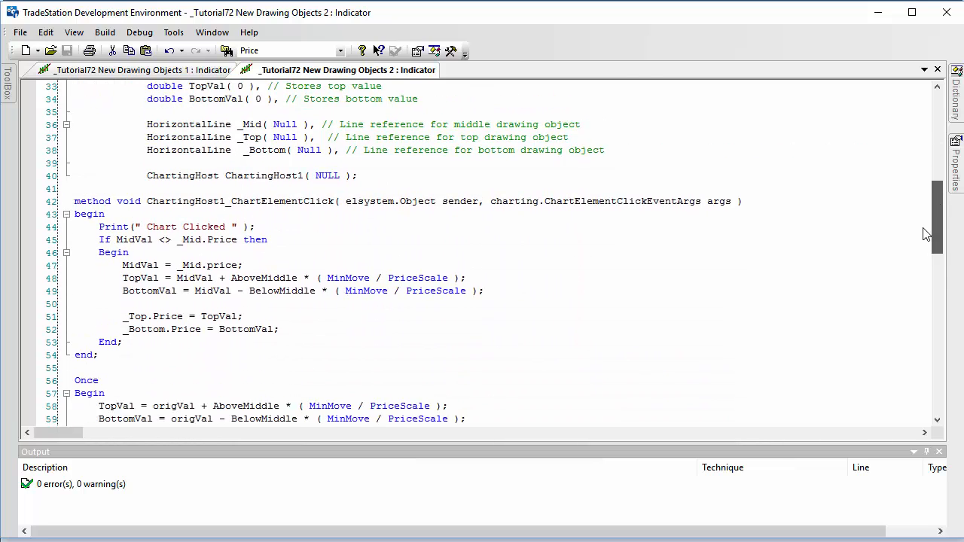
scroll(down, 3)
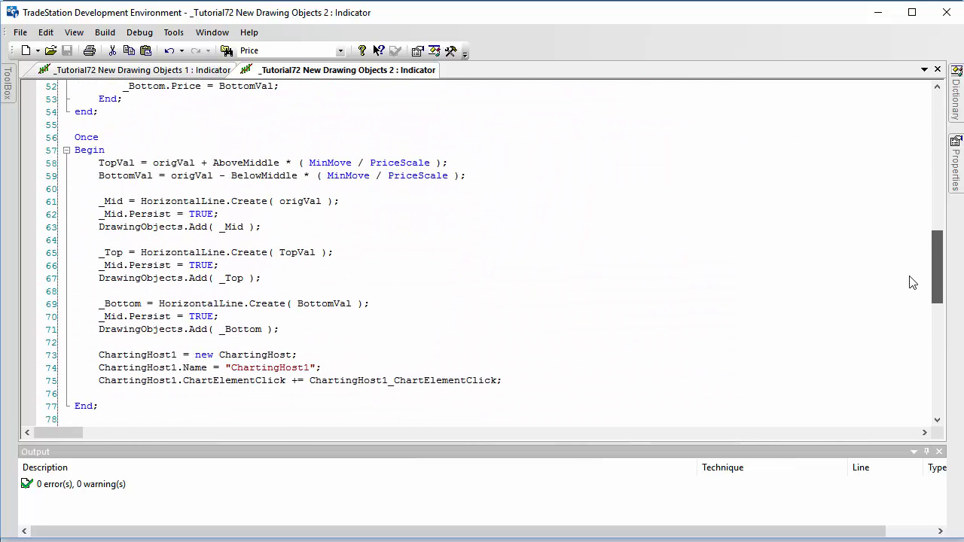
Step: Add _Mid.Color = Color.FromName( MidLineColor ); after the middle line's Persist statement
click(220, 214)
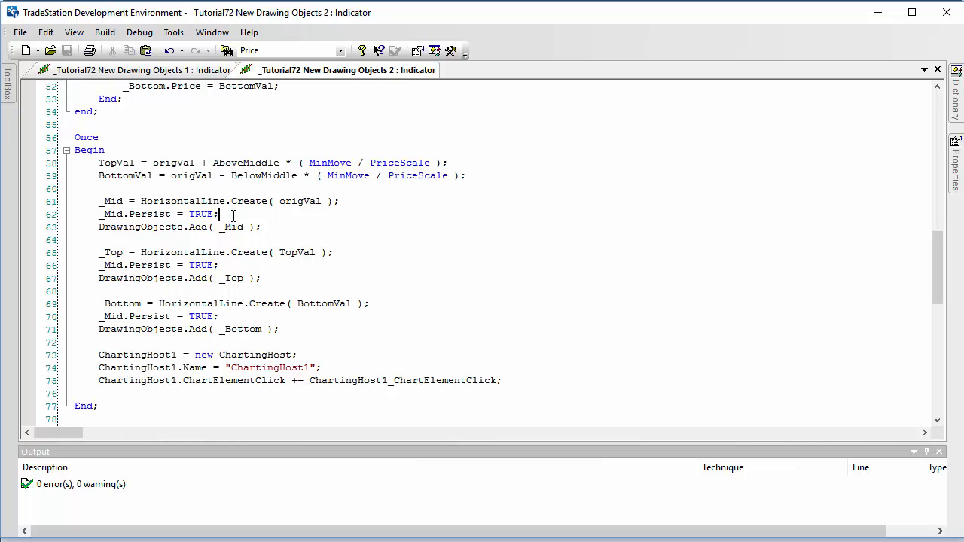
key(Return)
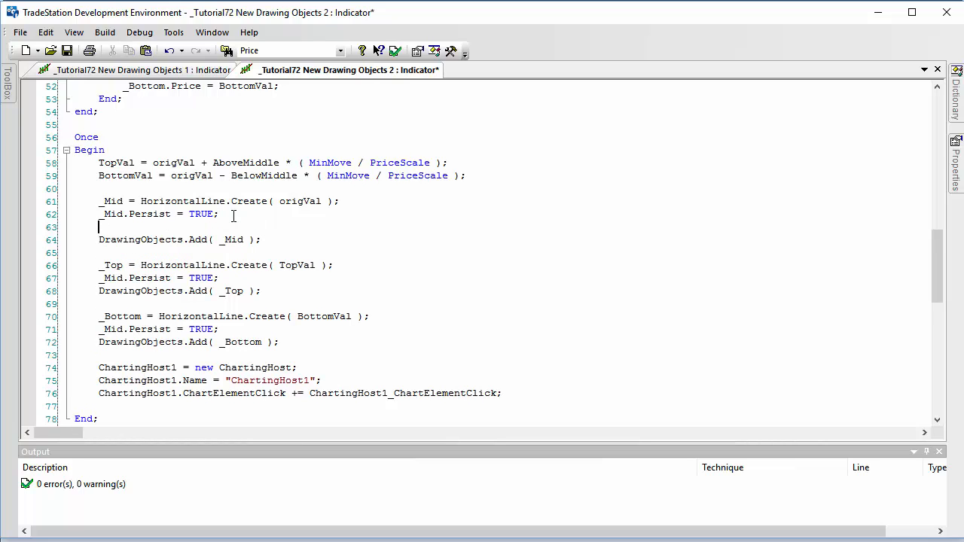
text(_m)
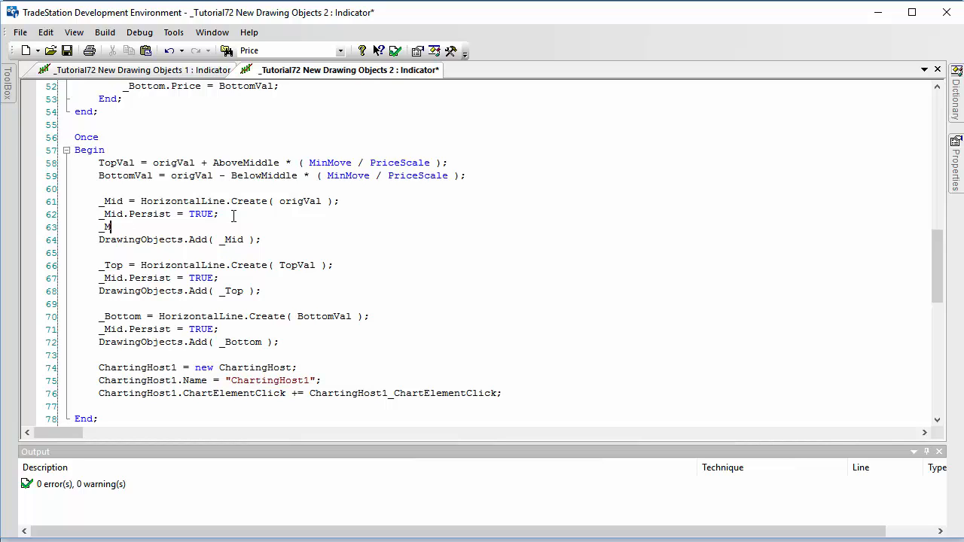
text(.Color = C)
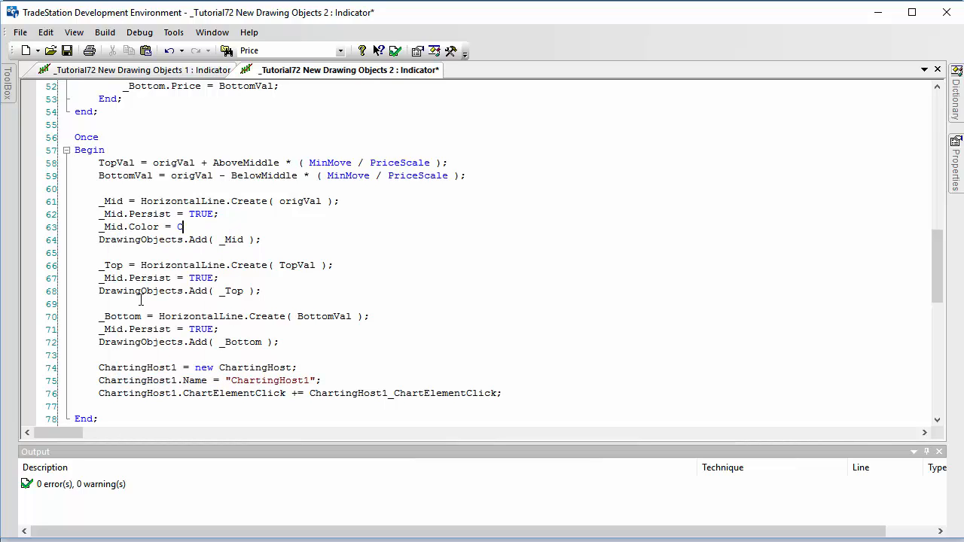
text(olor.)
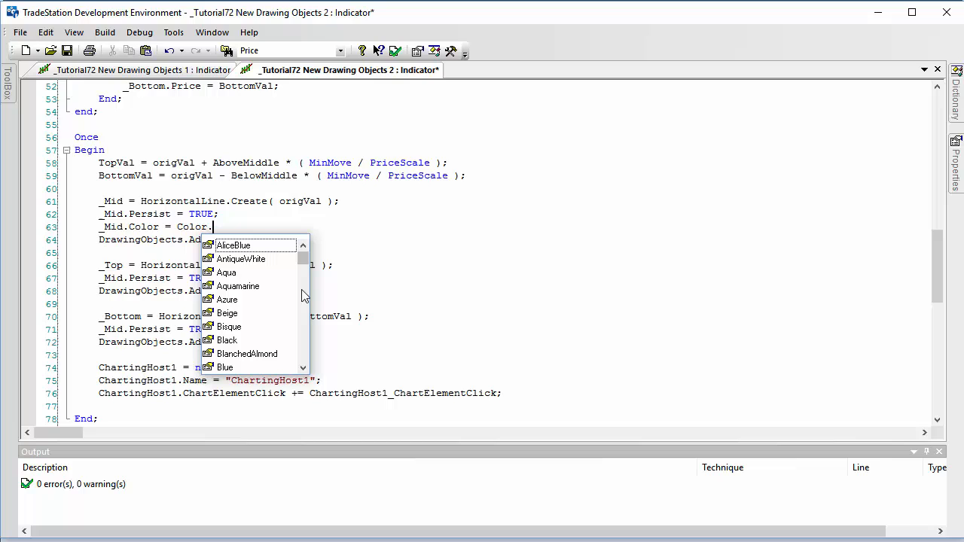
scroll(down, 3)
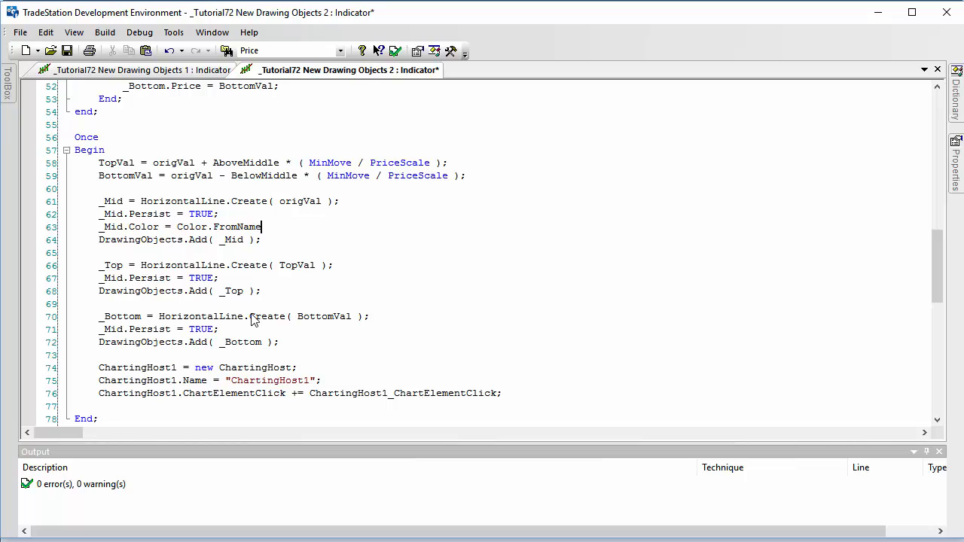
text(()
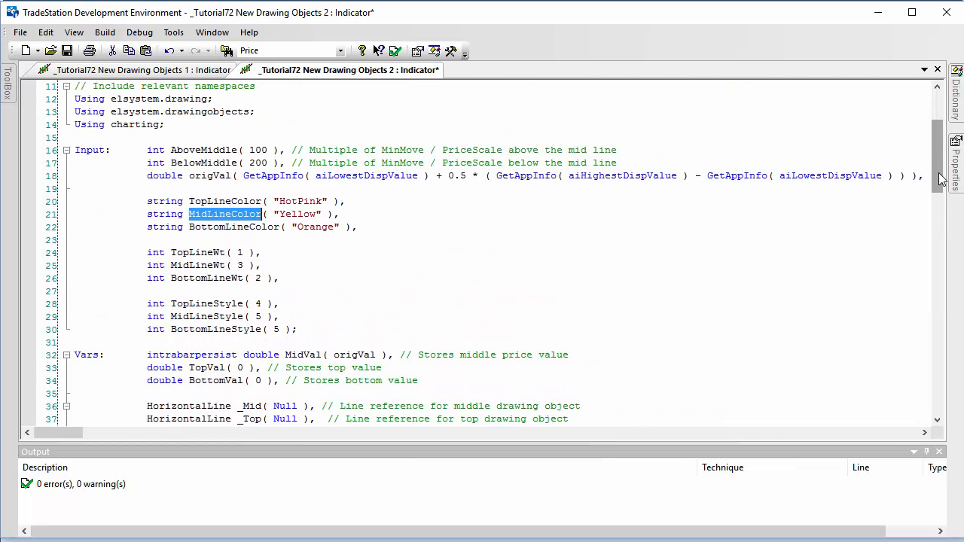
scroll(down, 3)
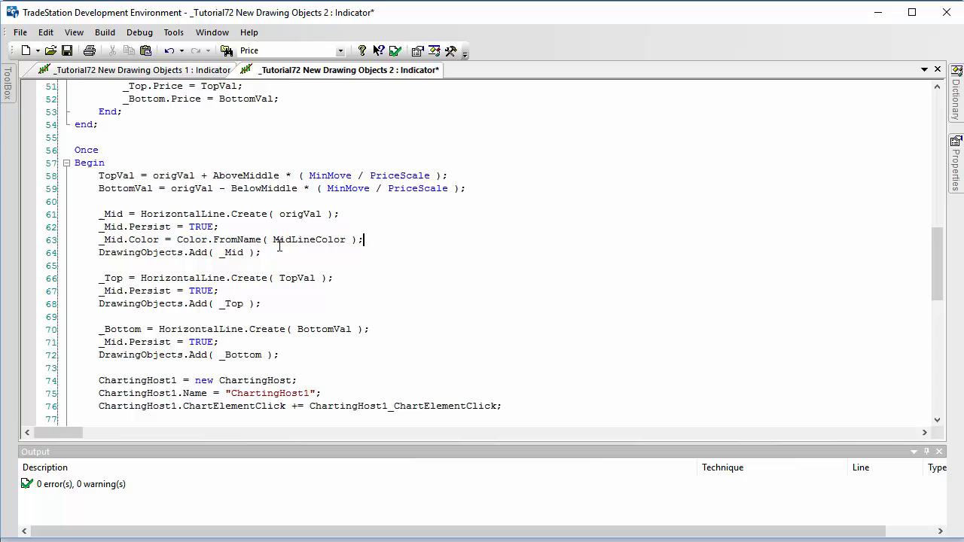
Step: Add _Mid.Weight = MidLineWt; and _Mid.Style = MidLineStyle; below the colour statement
key(Return)
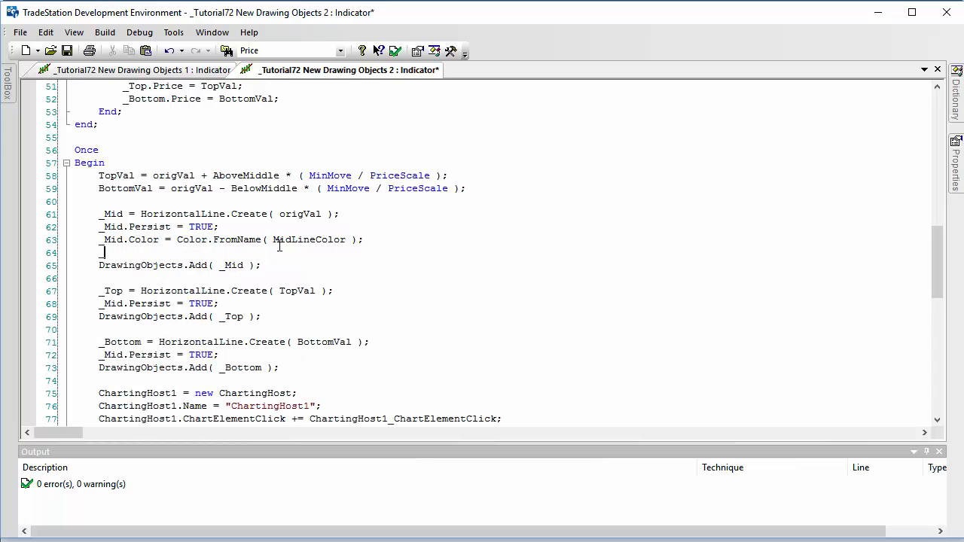
text(_Mid)
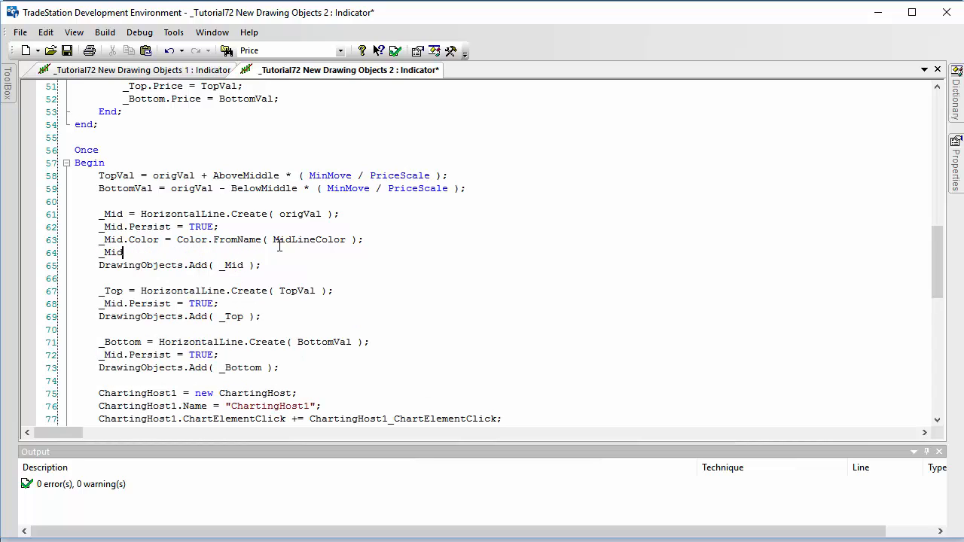
text(.)
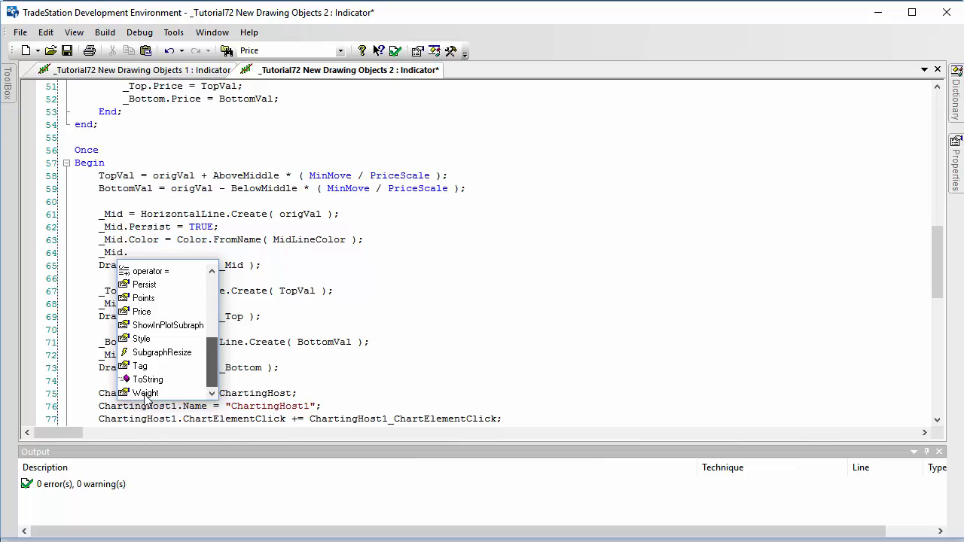
click(144, 392)
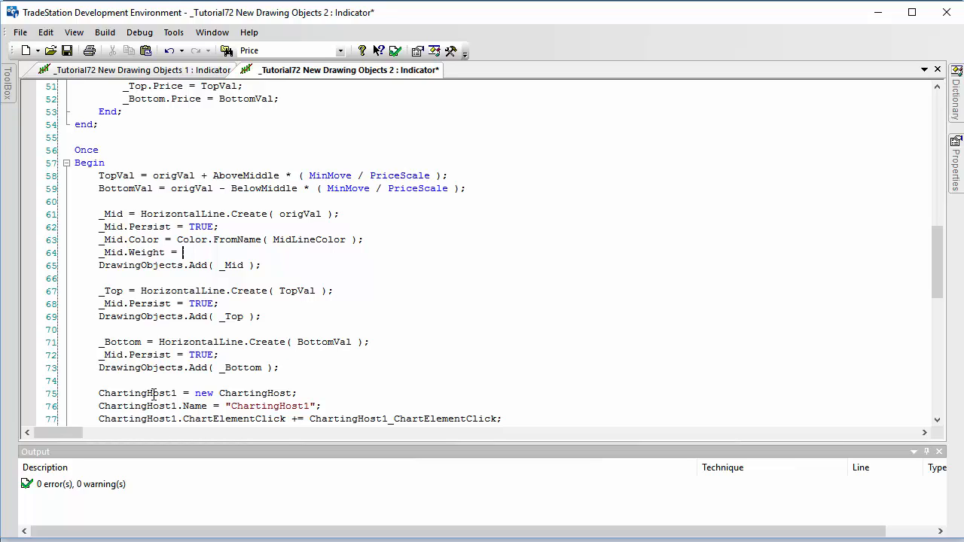
text(MidLineWt;)
text(_Mid.Style = MidLineStyle;)
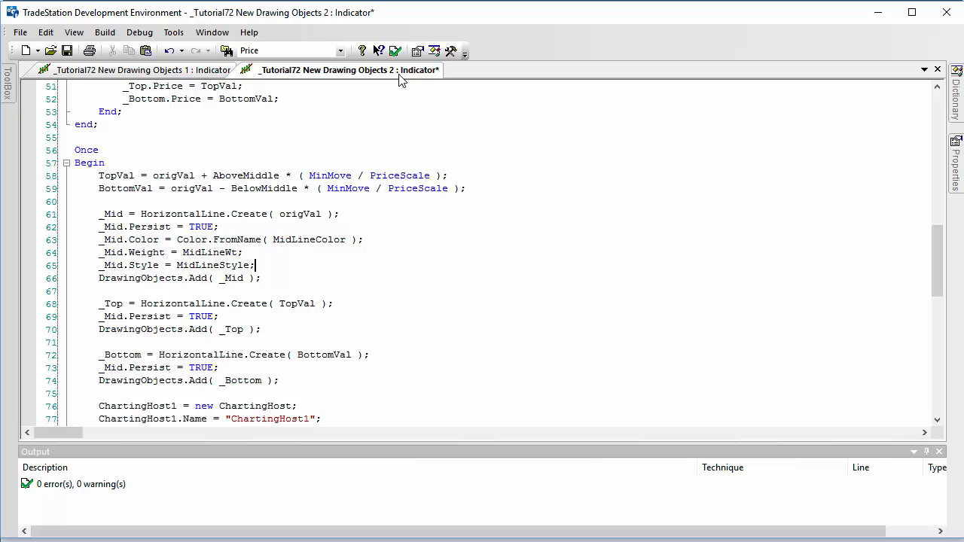
click(395, 52)
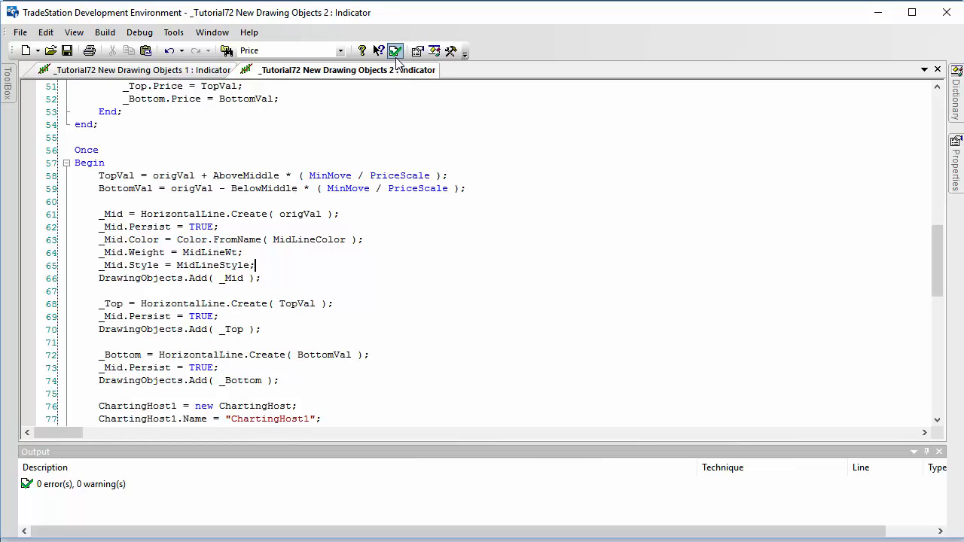
mouse_move(395, 51)
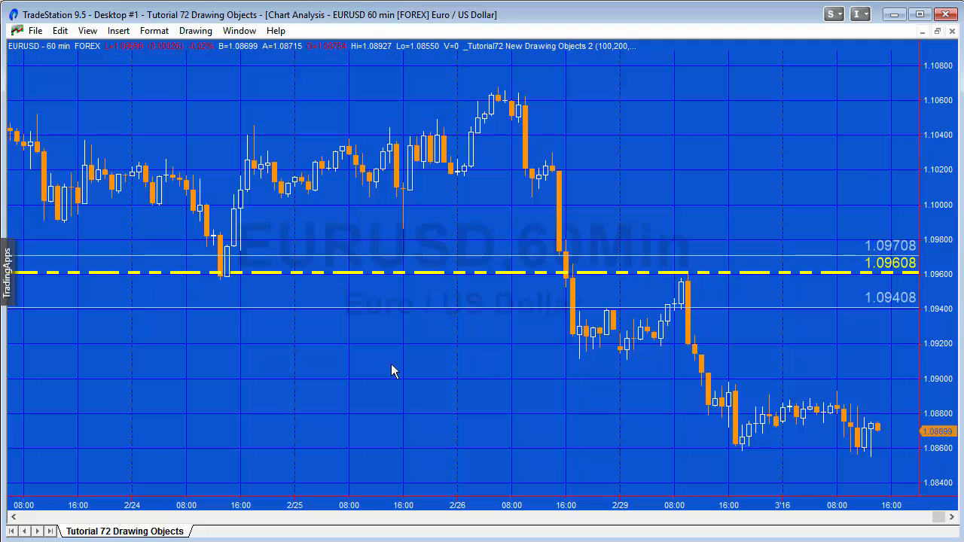
mouse_move(340, 256)
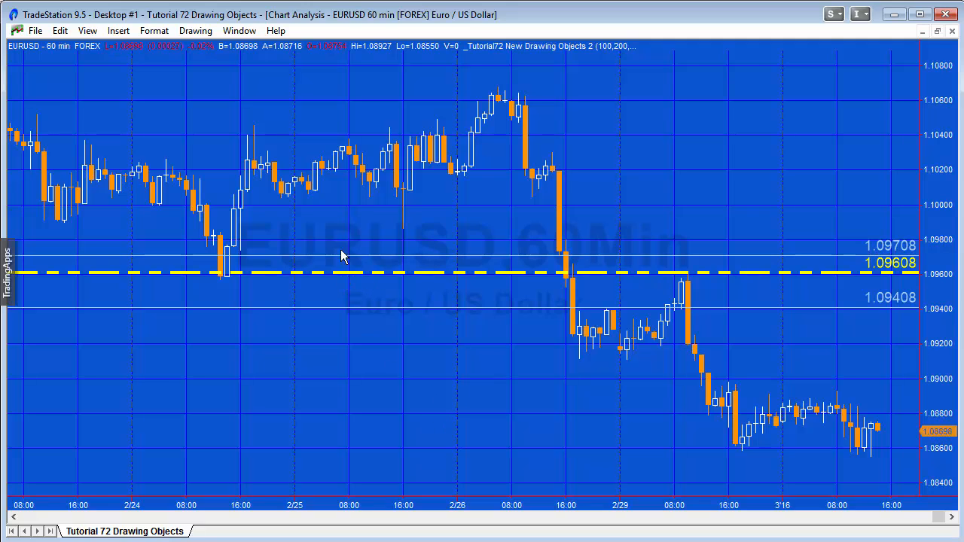
drag(344, 273, 349, 202)
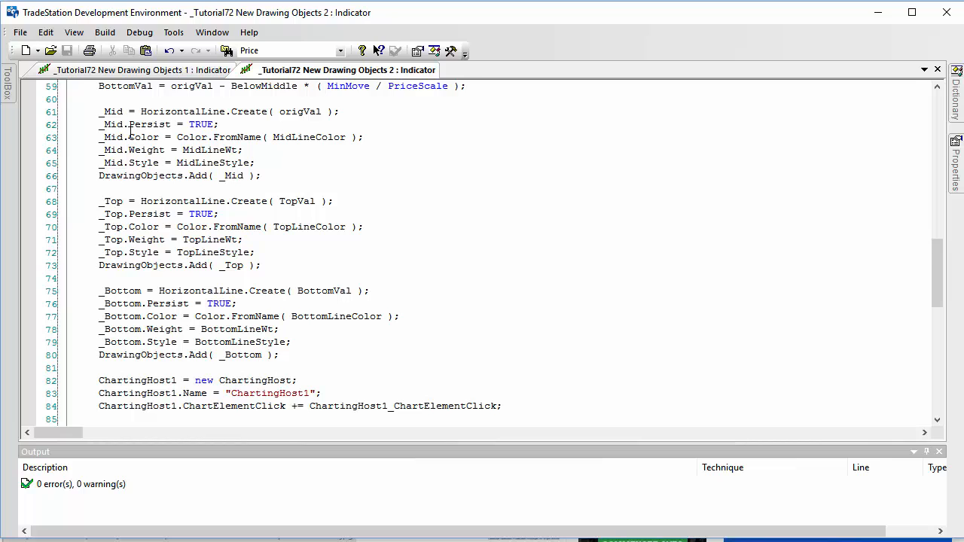
mouse_move(589, 524)
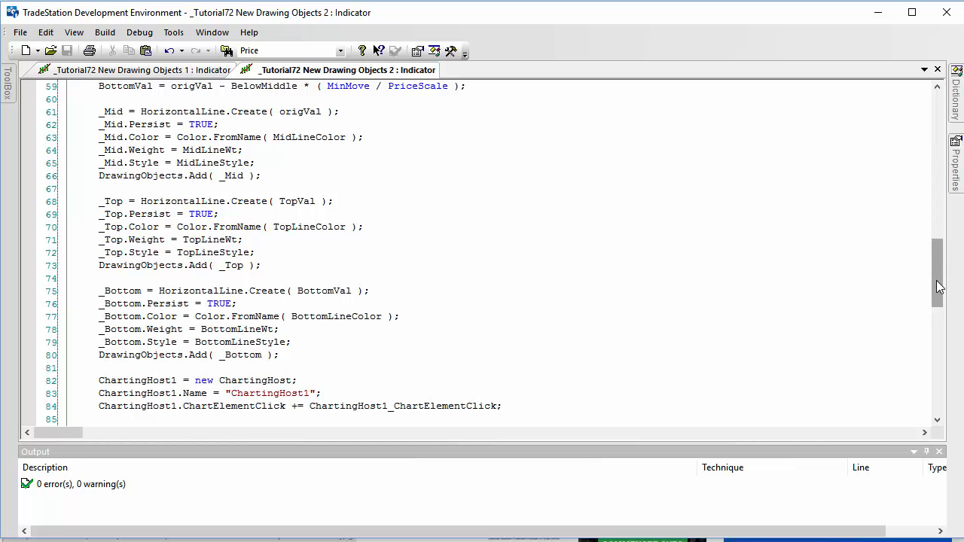
scroll(up, 3)
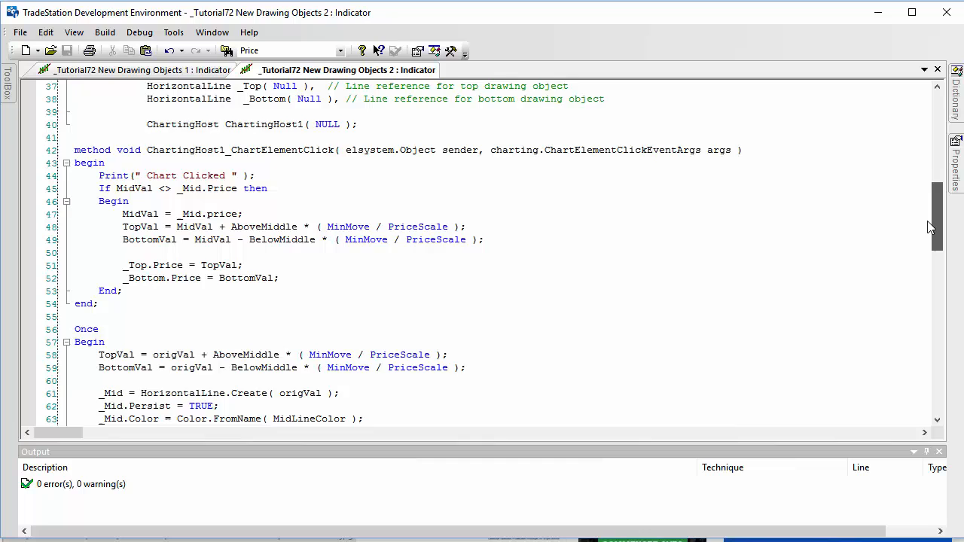
scroll(down, 3)
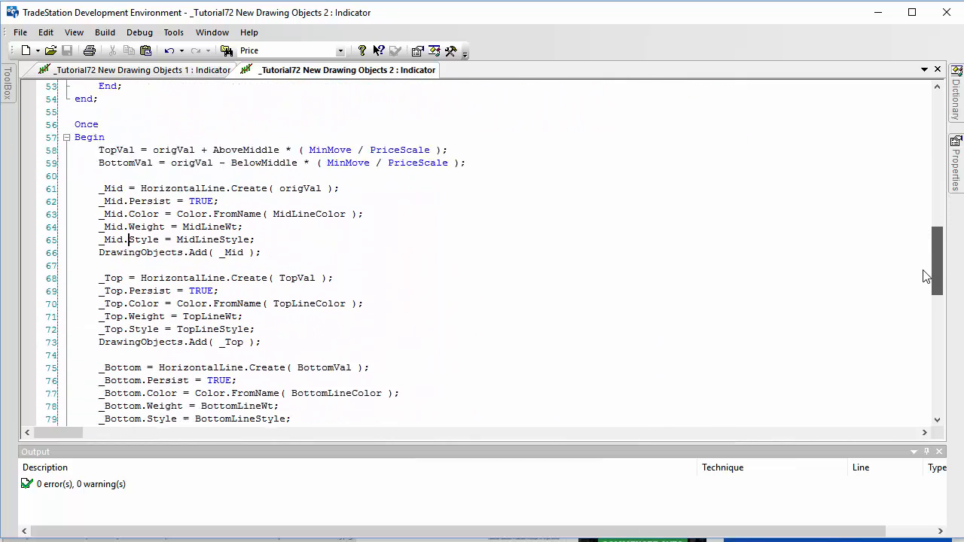
scroll(down, 3)
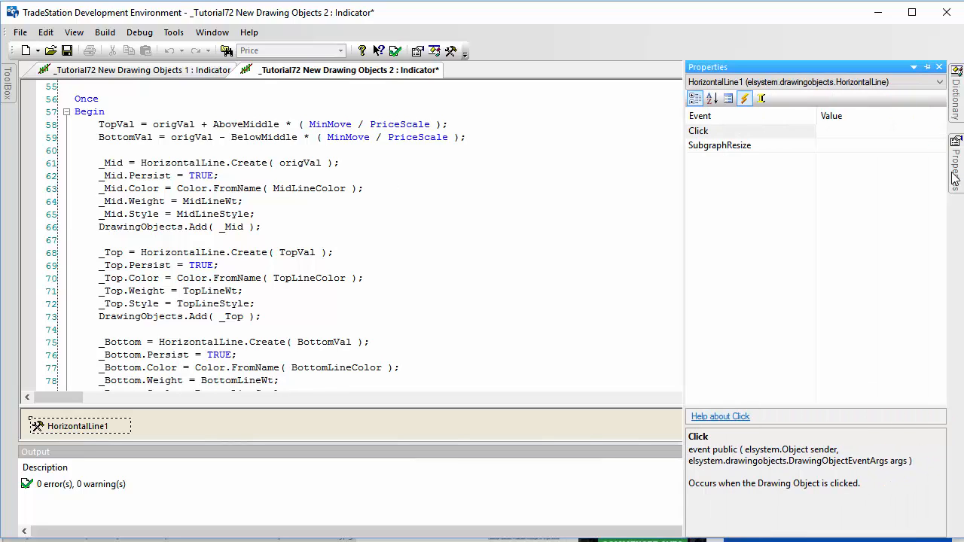
Step: Set HorizontalLine1's alert to fire Continuously and enable it in Properties
click(728, 98)
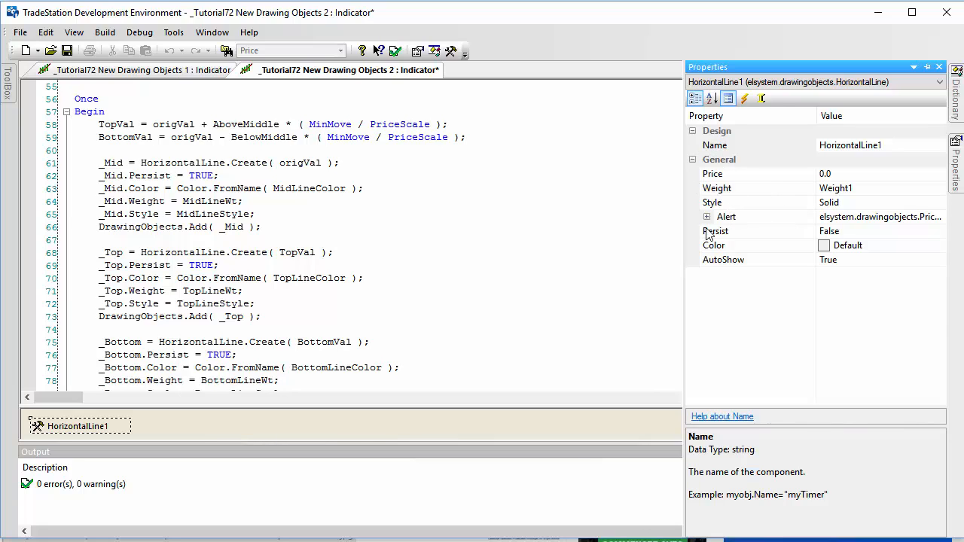
click(707, 217)
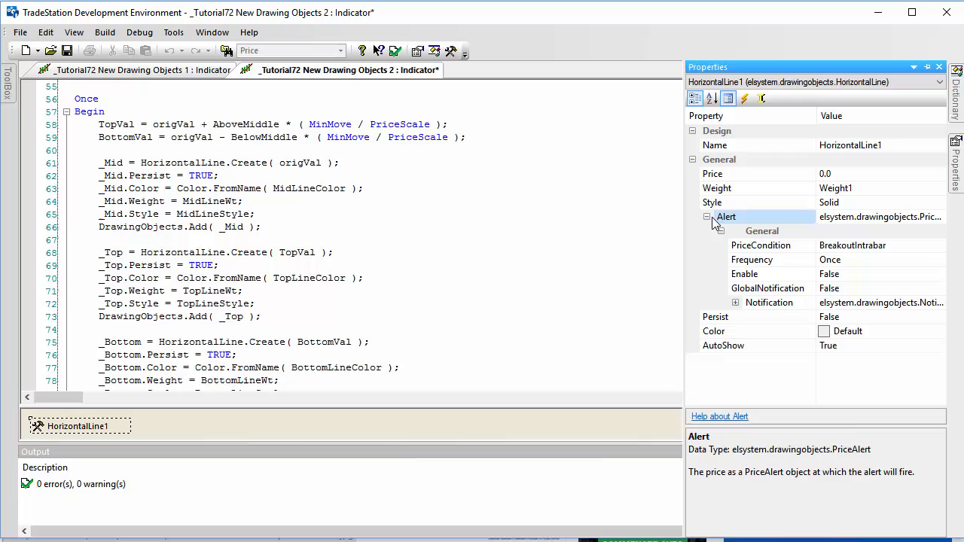
mouse_move(850, 264)
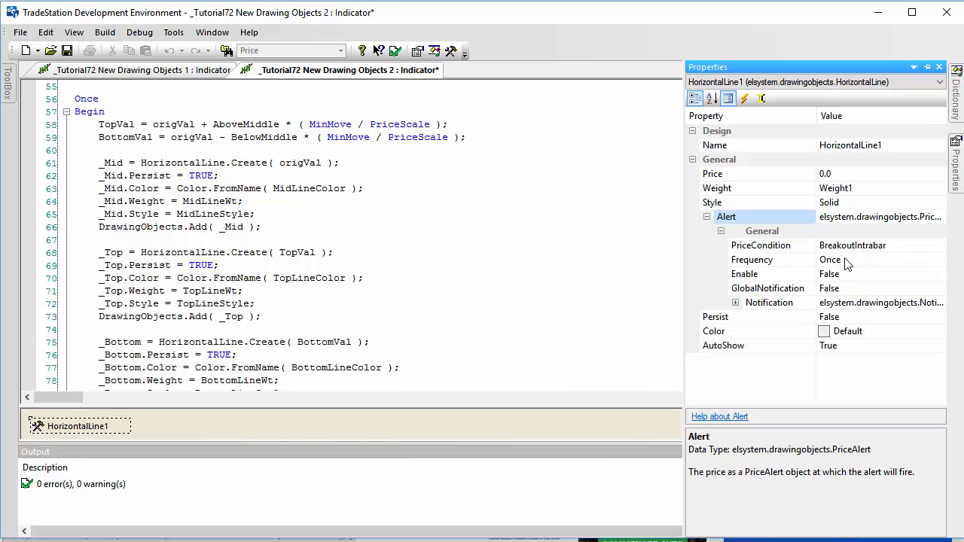
click(753, 260)
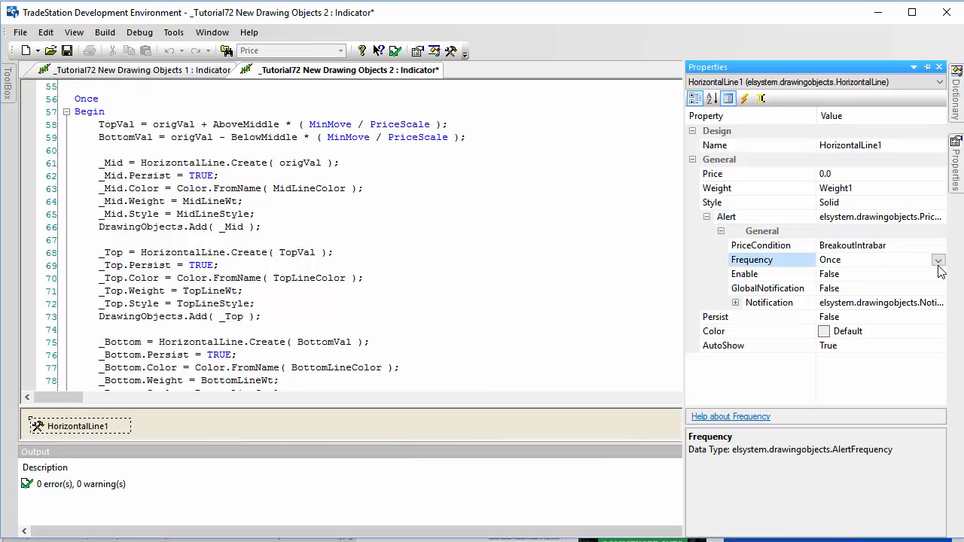
click(939, 259)
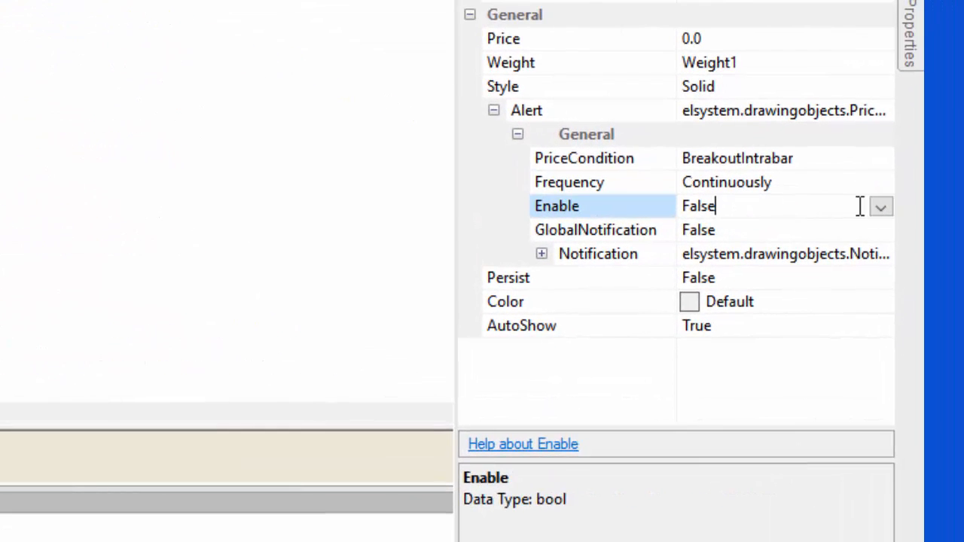
click(880, 205)
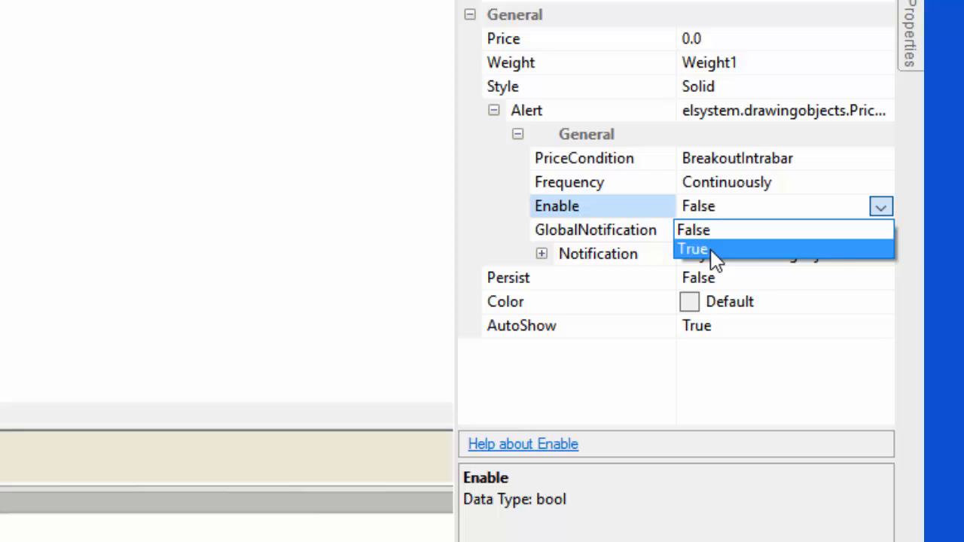
click(693, 248)
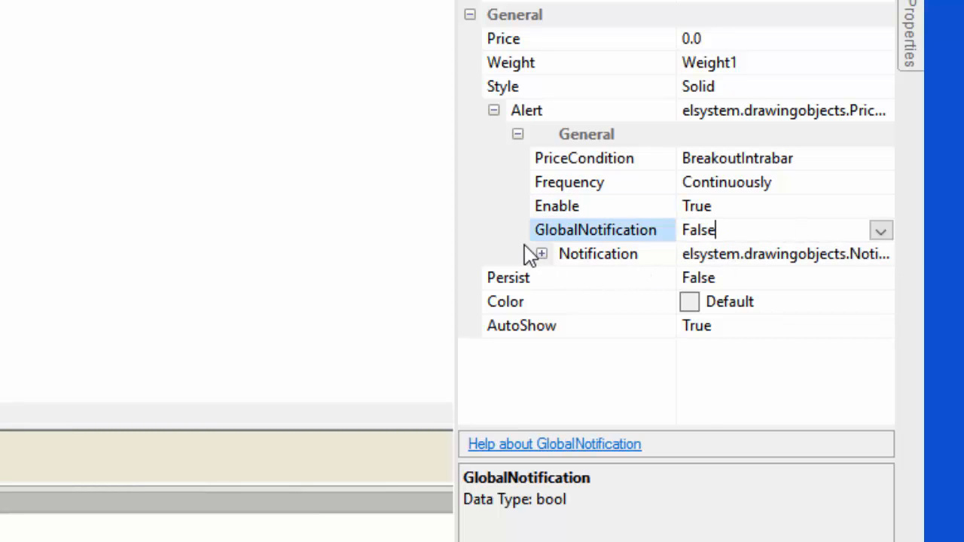
Step: Turn on the alert's visual notification and audible beep in the Notification settings
click(541, 253)
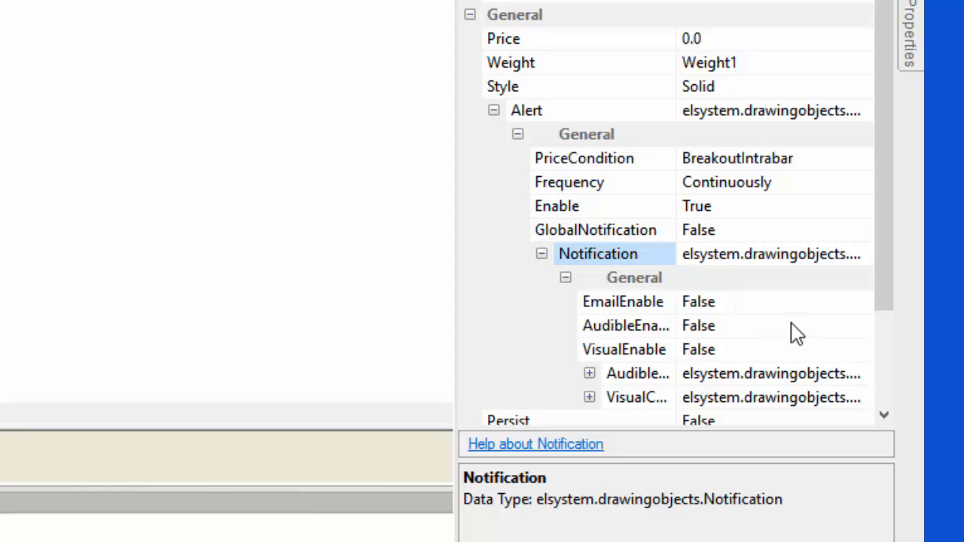
click(626, 325)
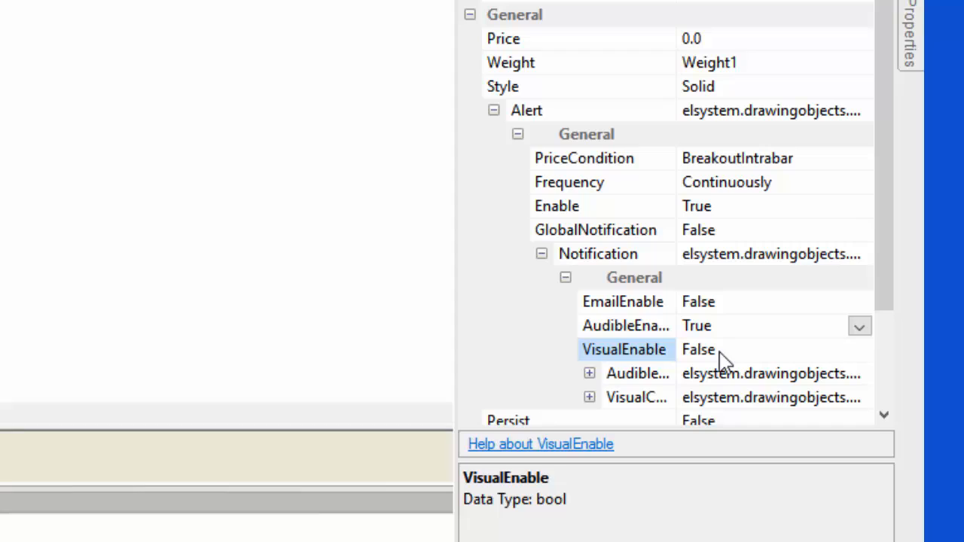
text(tr)
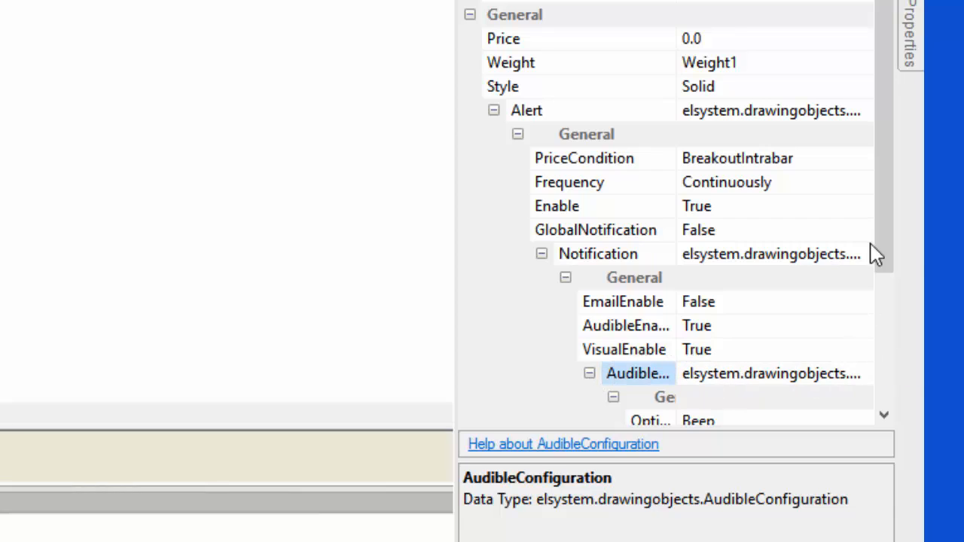
scroll(down, 3)
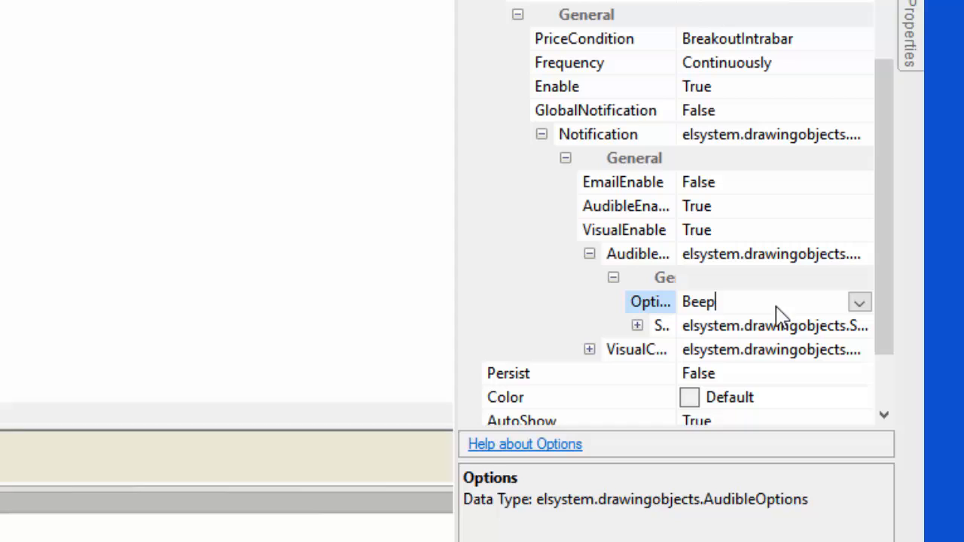
click(859, 302)
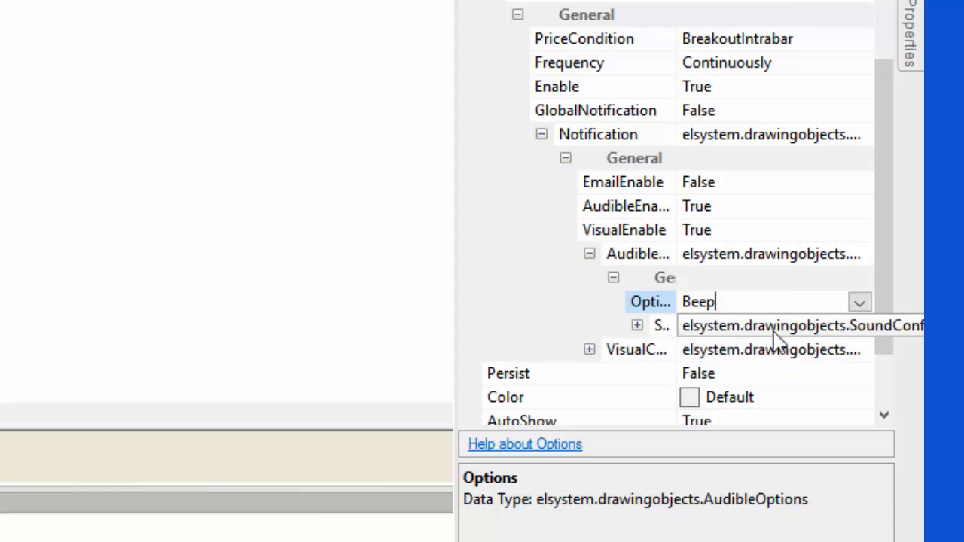
click(637, 326)
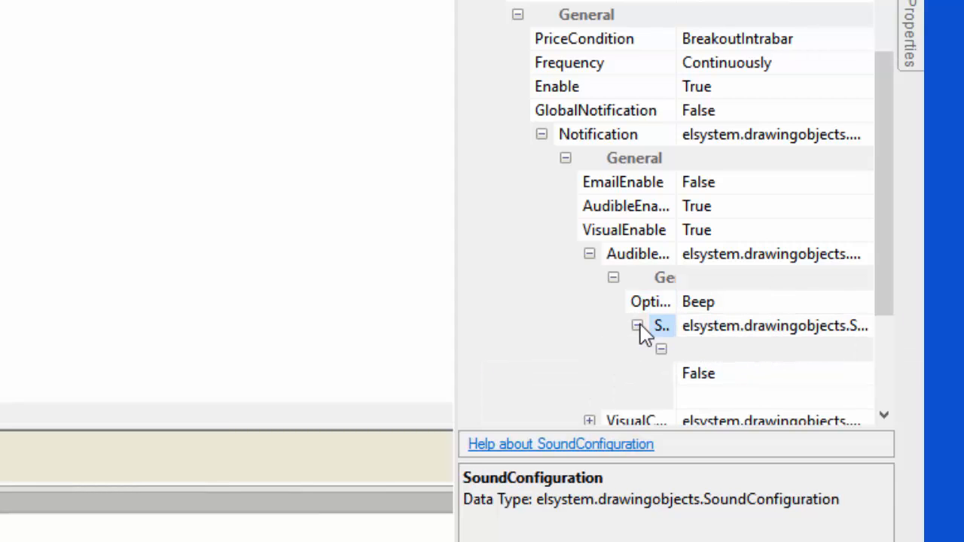
click(660, 326)
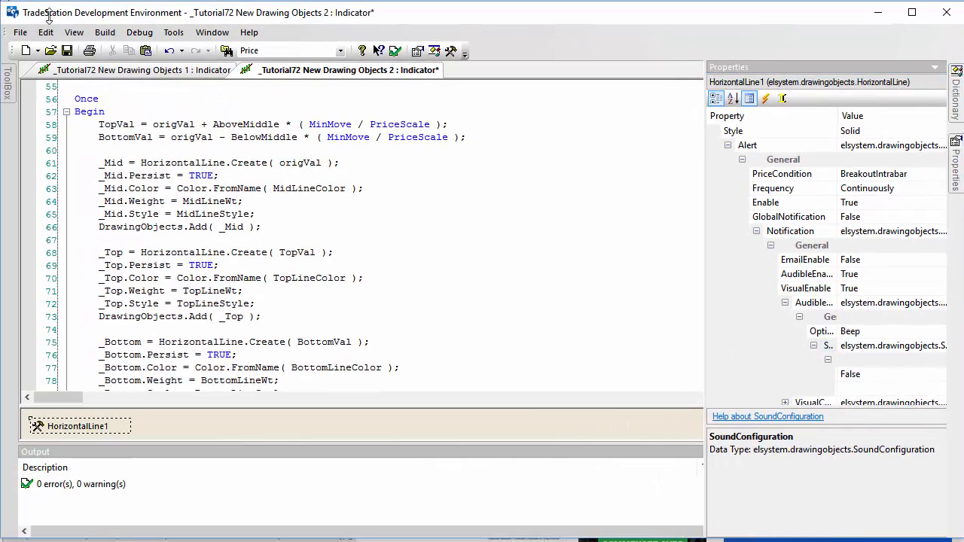
Step: Show the Designer Generated Code and select HorizontalLine1's alert setting lines to copy
click(74, 32)
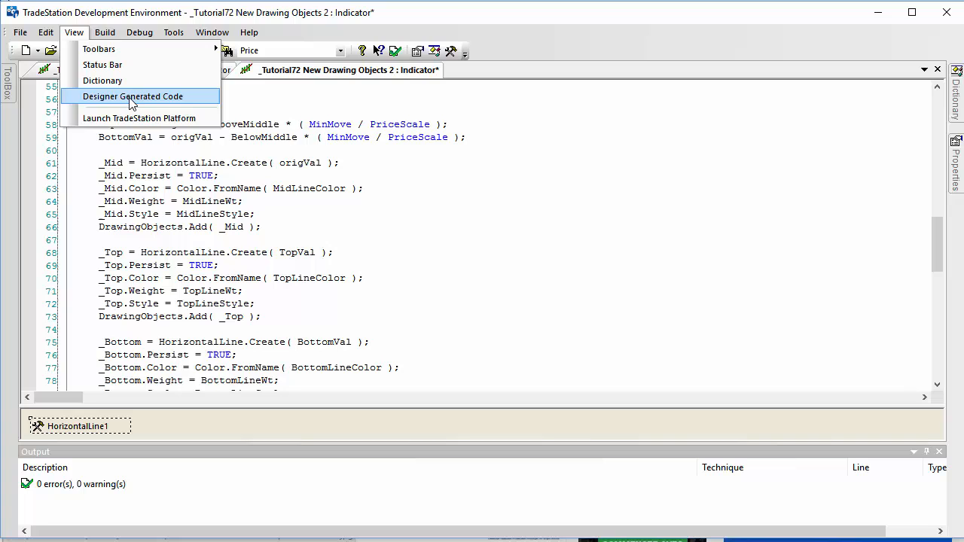
click(133, 97)
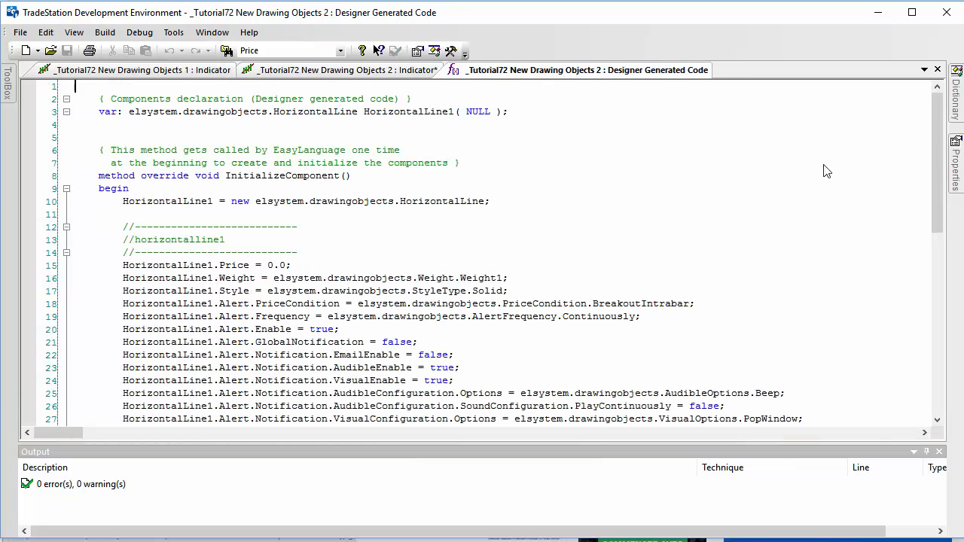
scroll(down, 3)
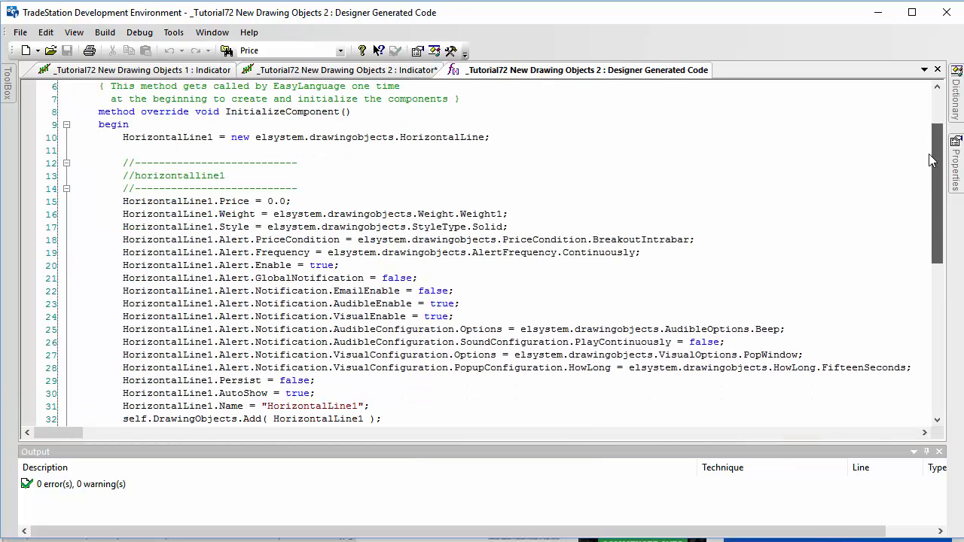
scroll(down, 3)
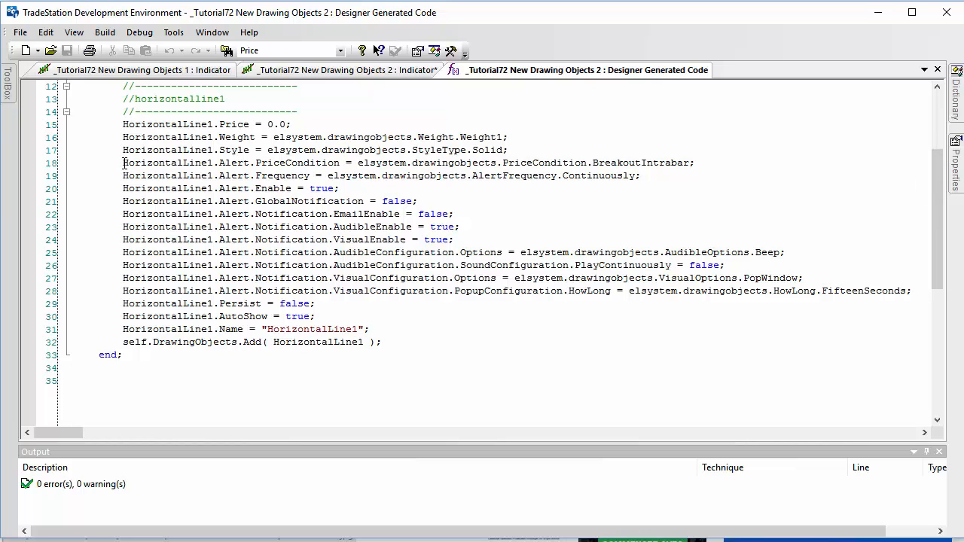
drag(123, 163, 340, 189)
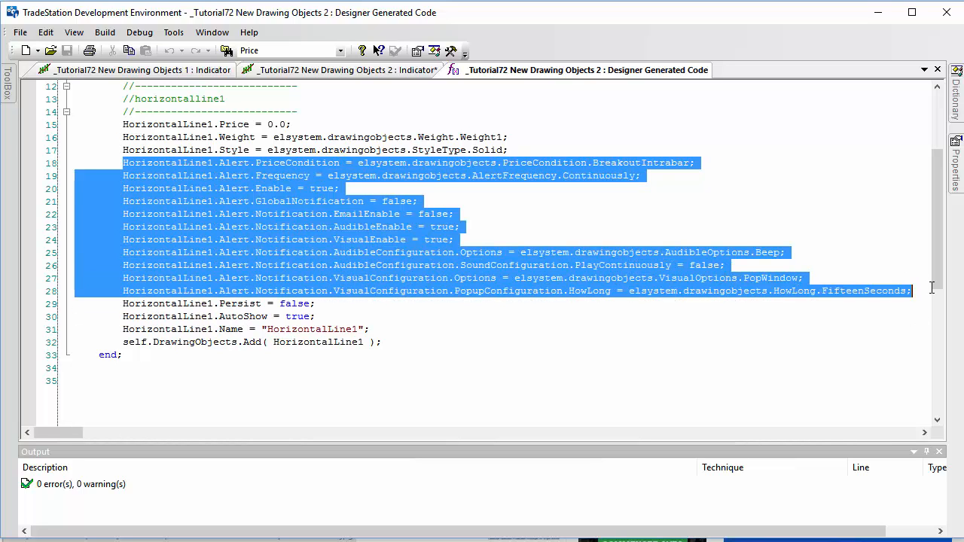
mouse_move(150, 168)
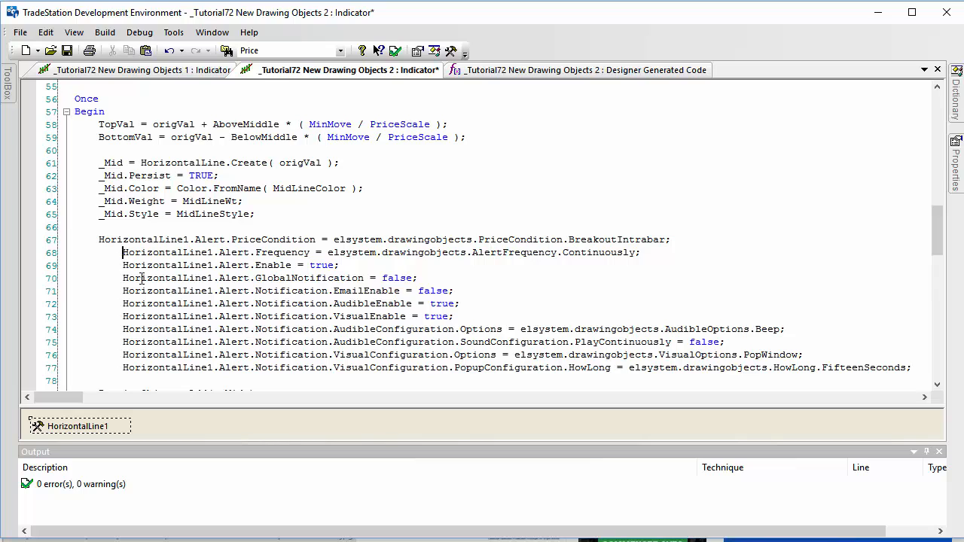
Step: Replace the HorizontalLine1 prefix in the pasted alert lines with _Mid
drag(122, 254, 233, 367)
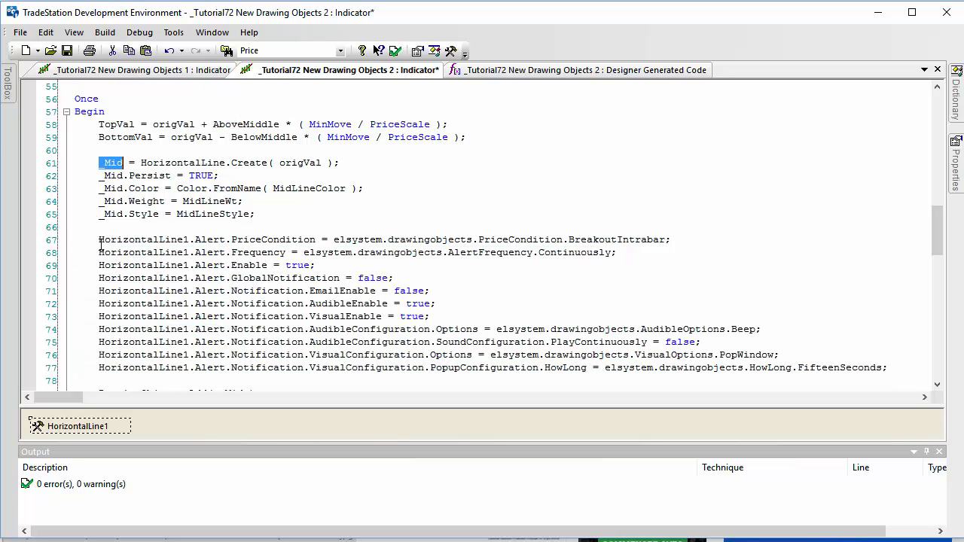
double_click(142, 239)
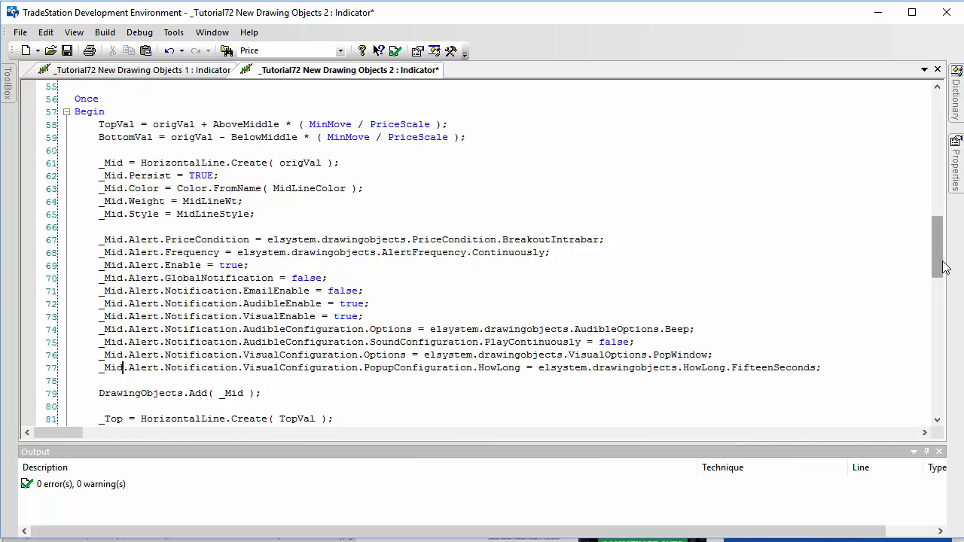
scroll(up, 3)
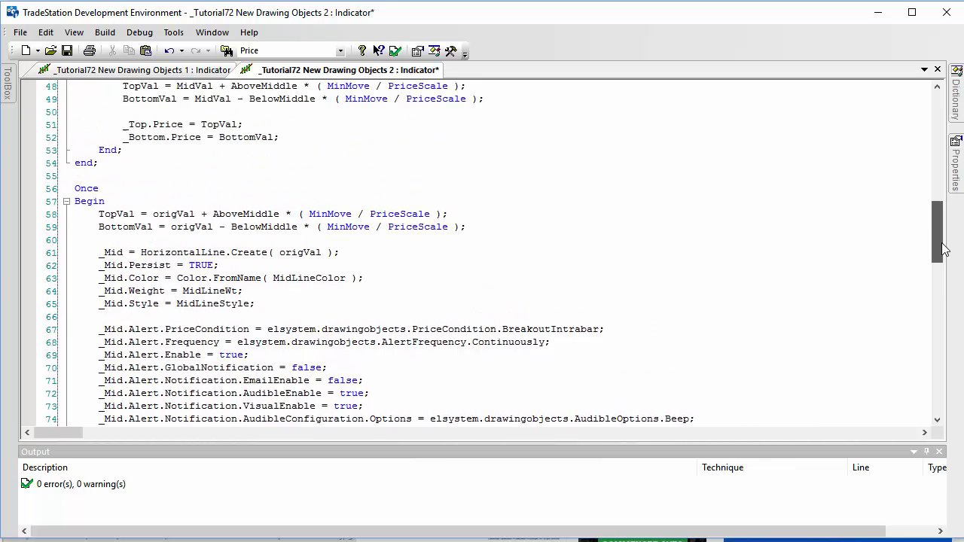
Step: Delete the elsystem.drawingobjects. prefix from _Mid's alert condition, frequency and popup duration values
scroll(up, 3)
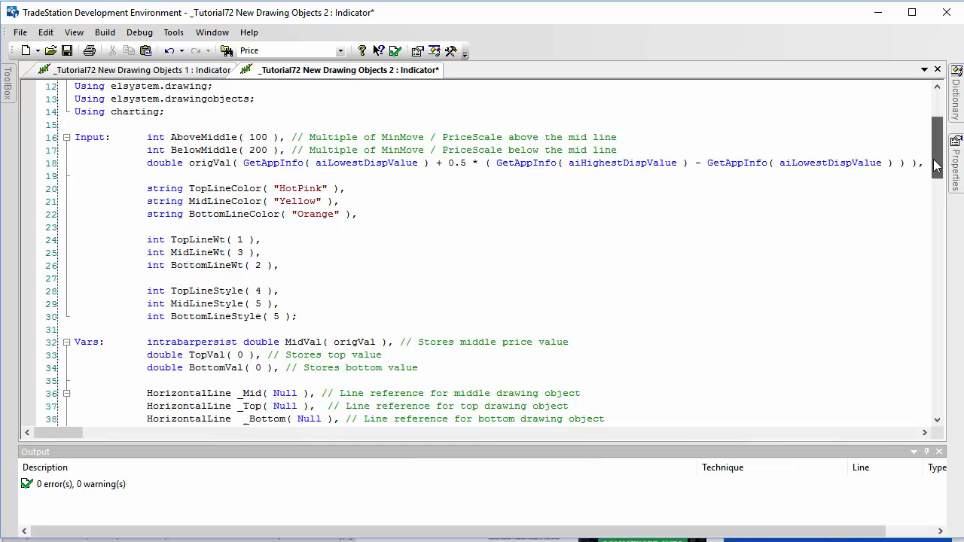
scroll(up, 3)
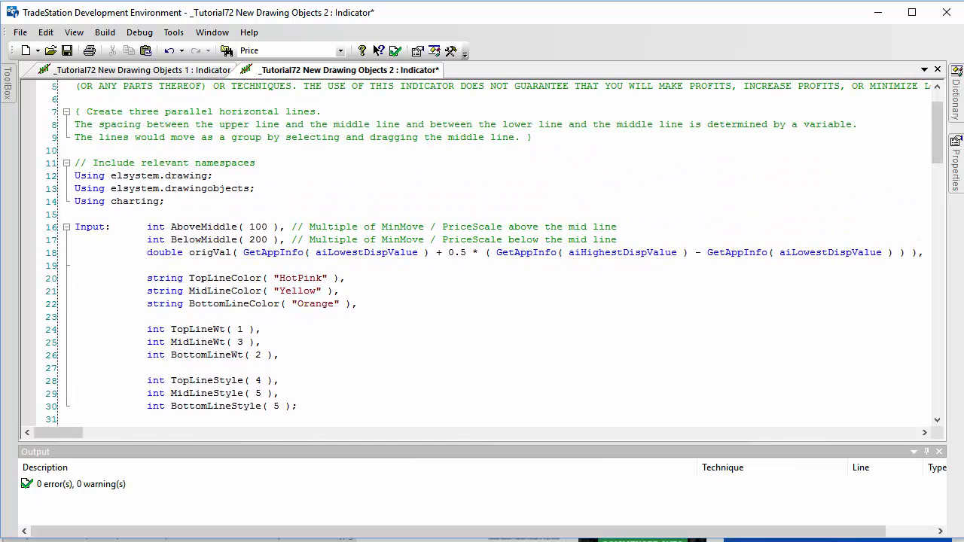
mouse_move(941, 133)
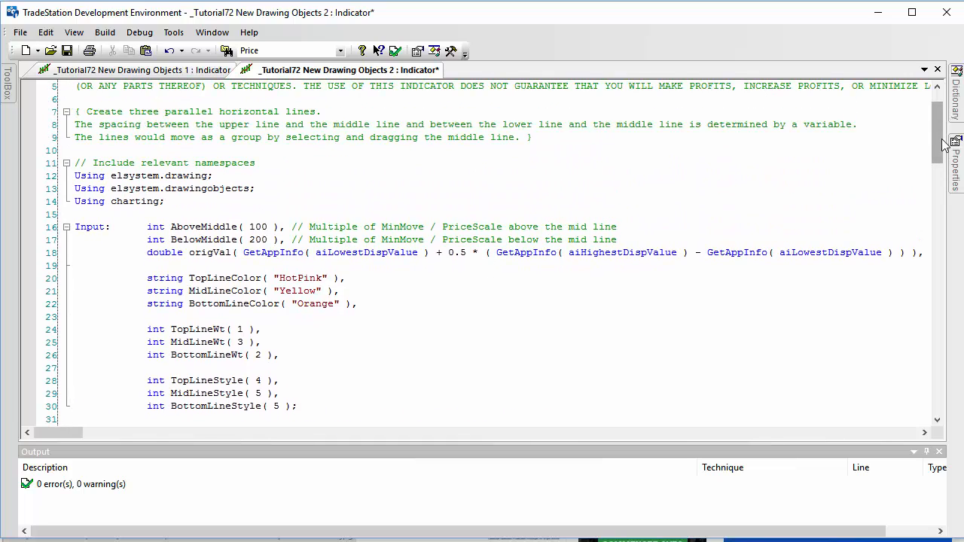
scroll(down, 3)
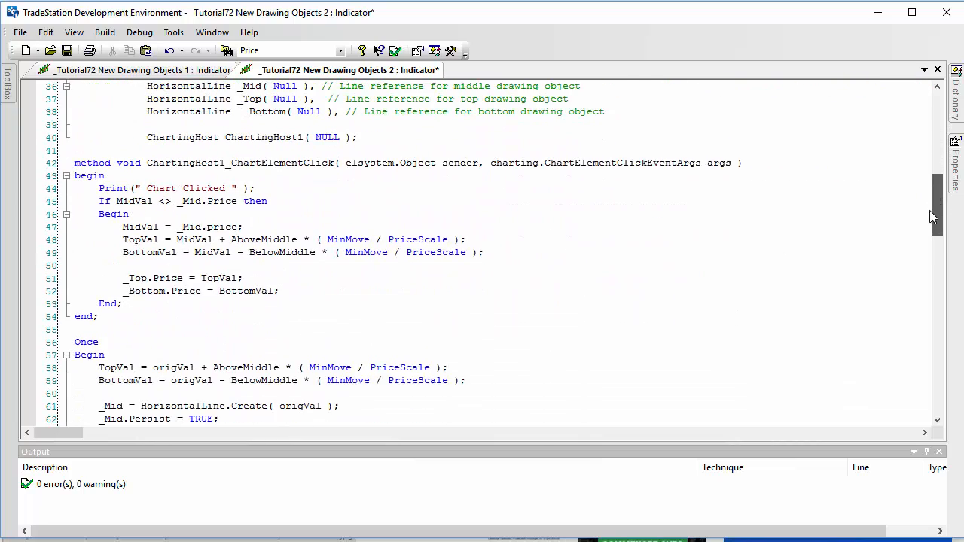
scroll(down, 3)
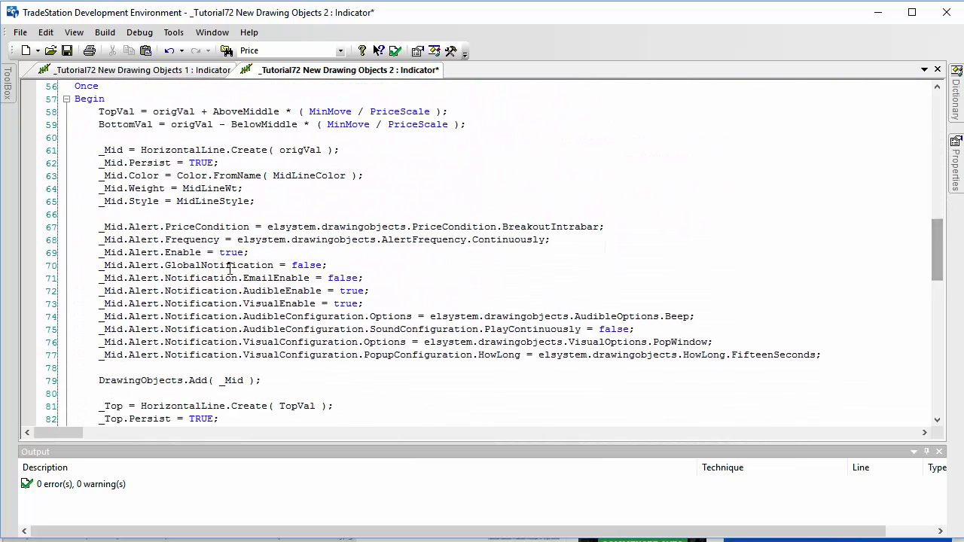
double_click(317, 226)
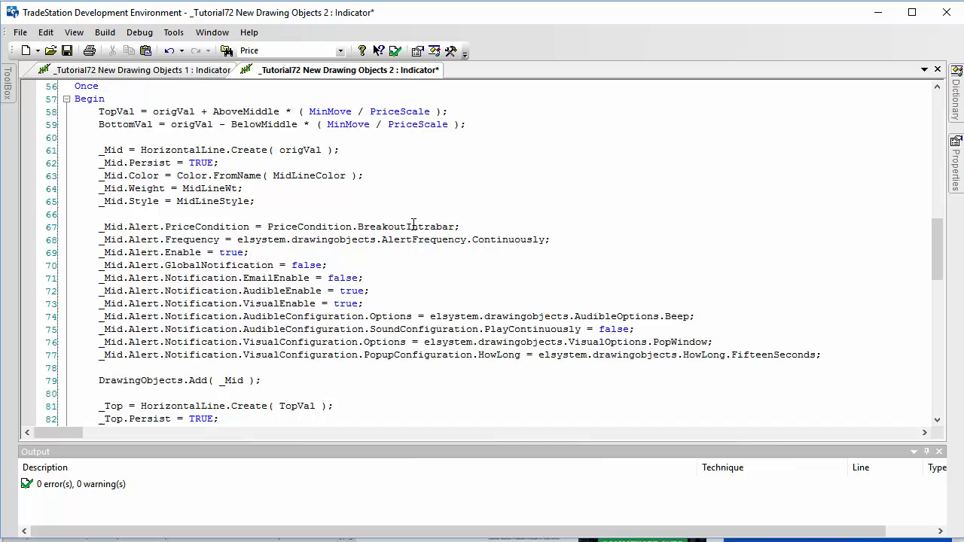
click(235, 239)
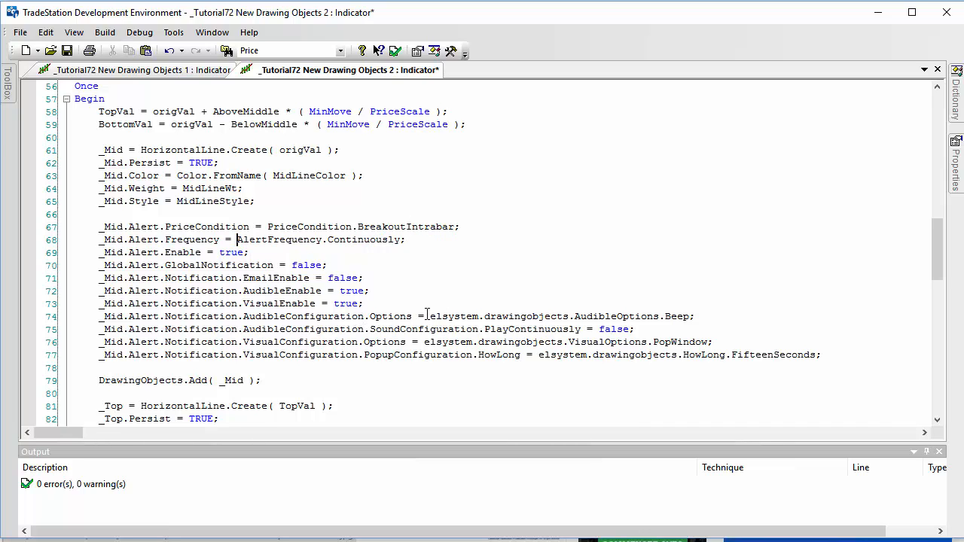
double_click(497, 317)
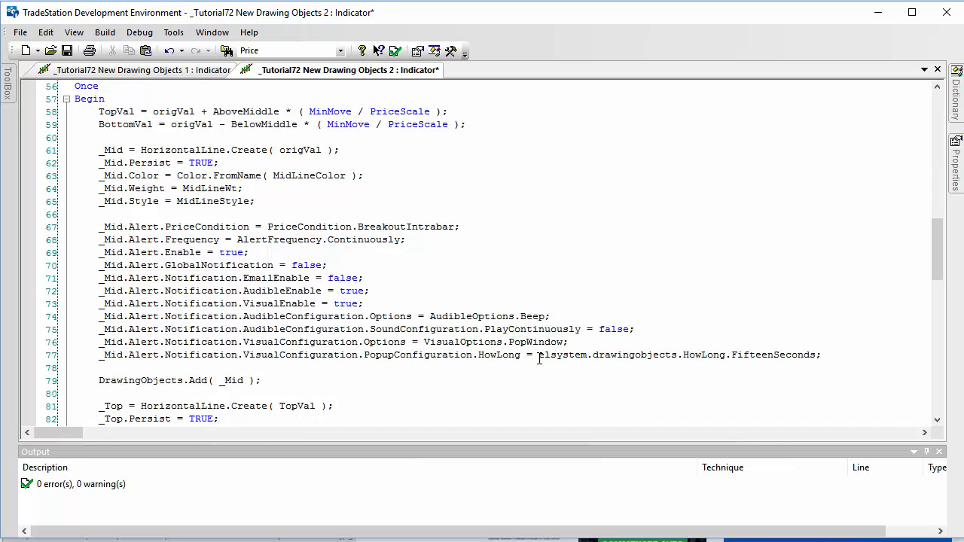
double_click(610, 355)
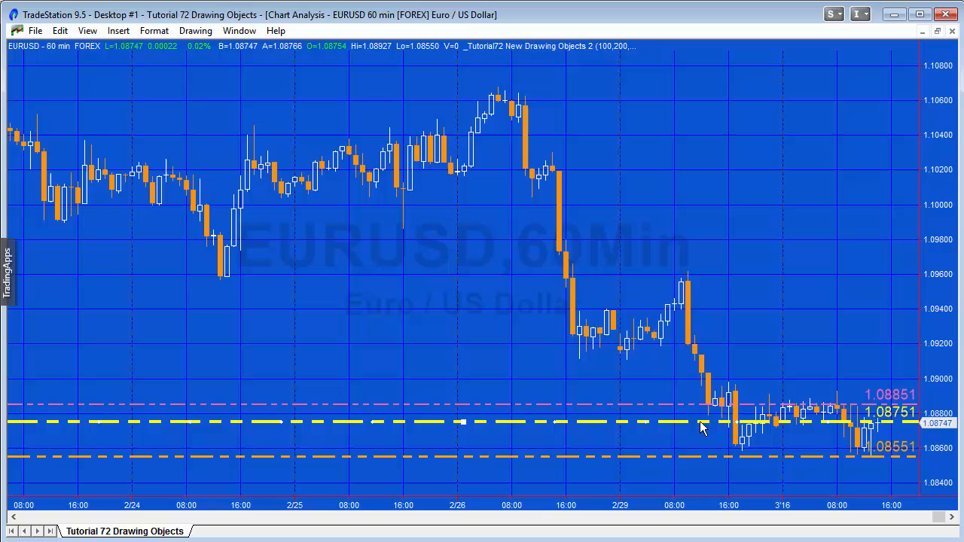
mouse_move(670, 424)
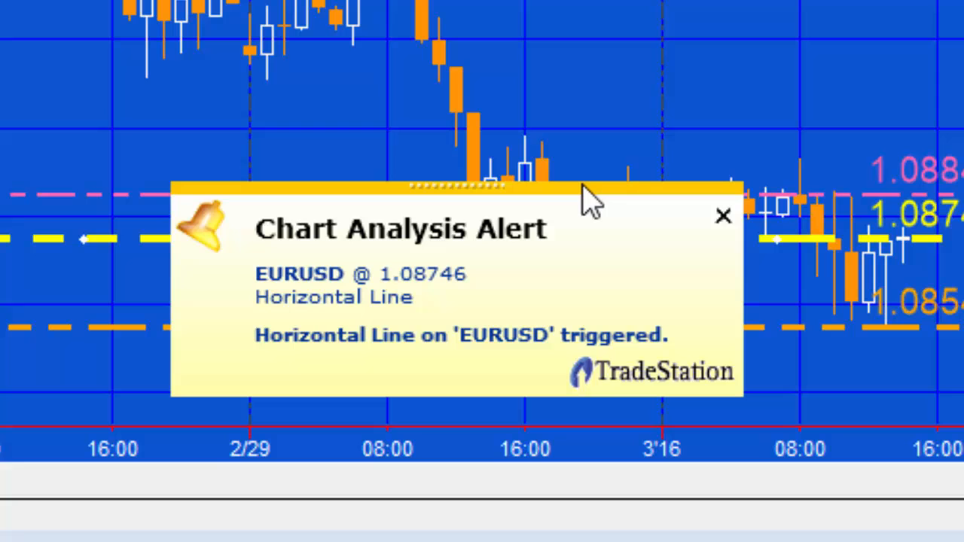
mouse_move(554, 203)
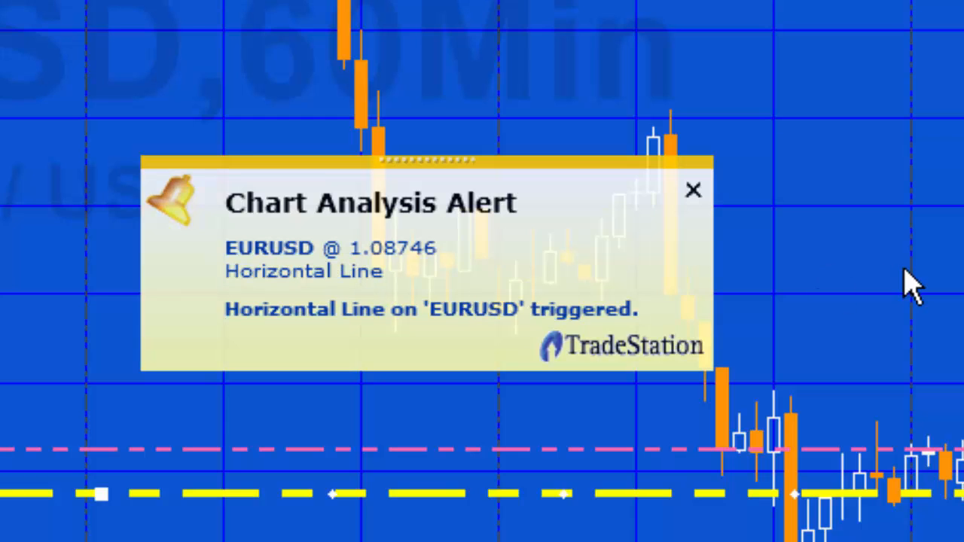
mouse_move(434, 347)
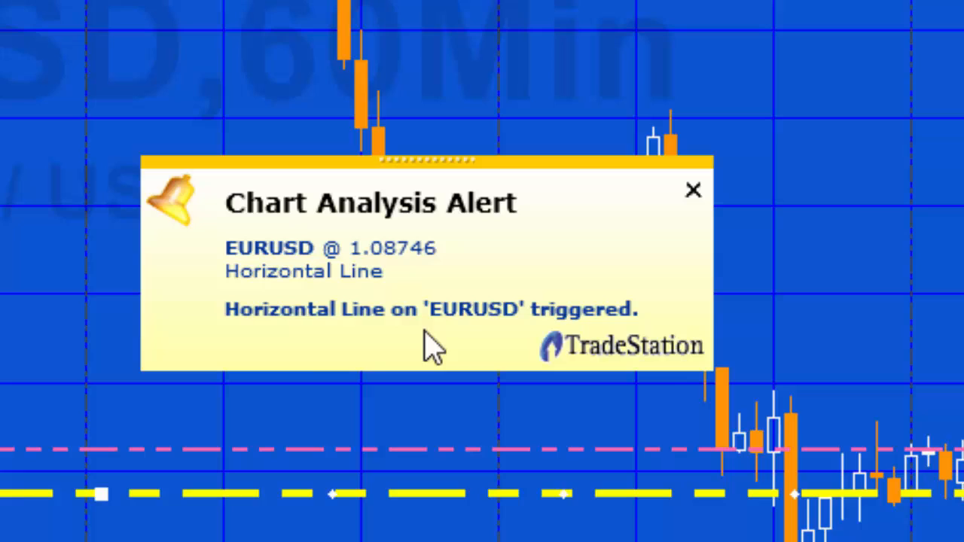
mouse_move(610, 324)
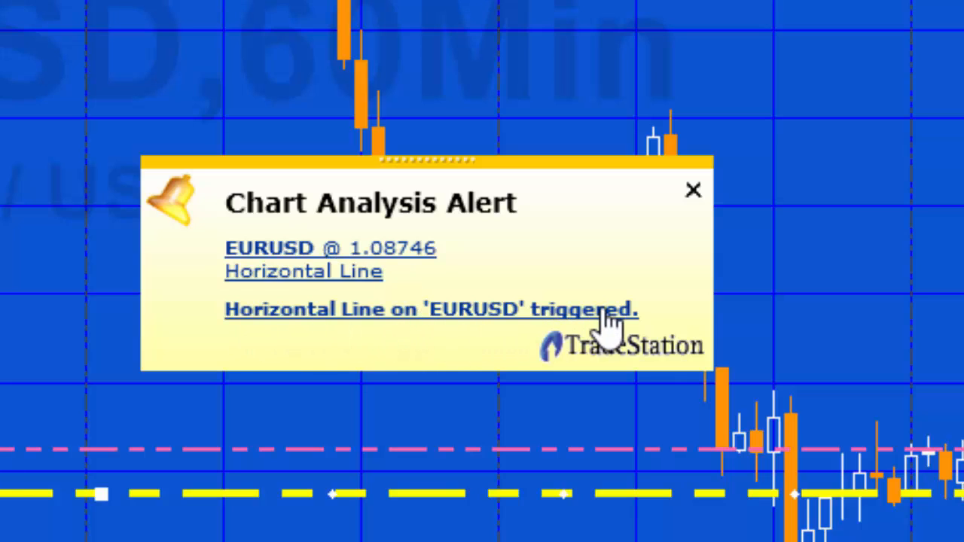
mouse_move(691, 226)
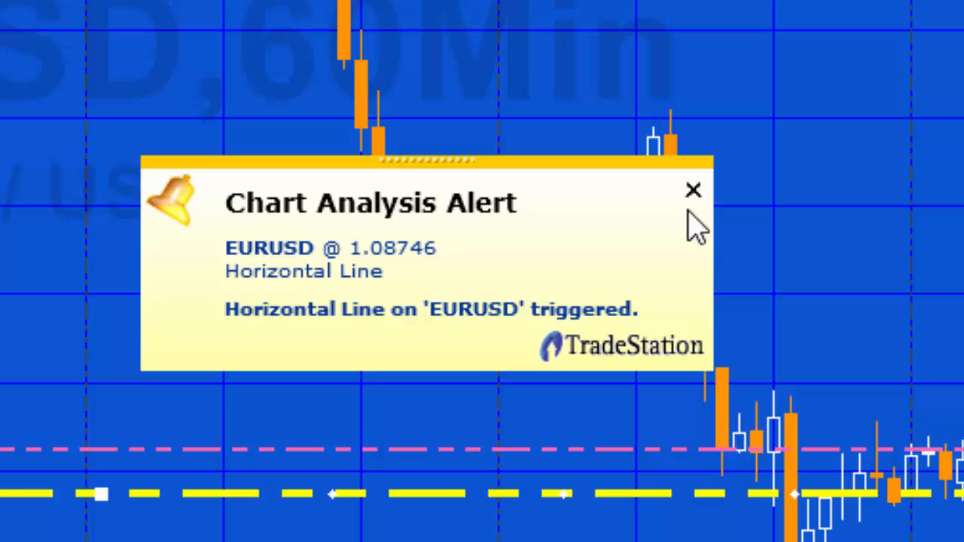